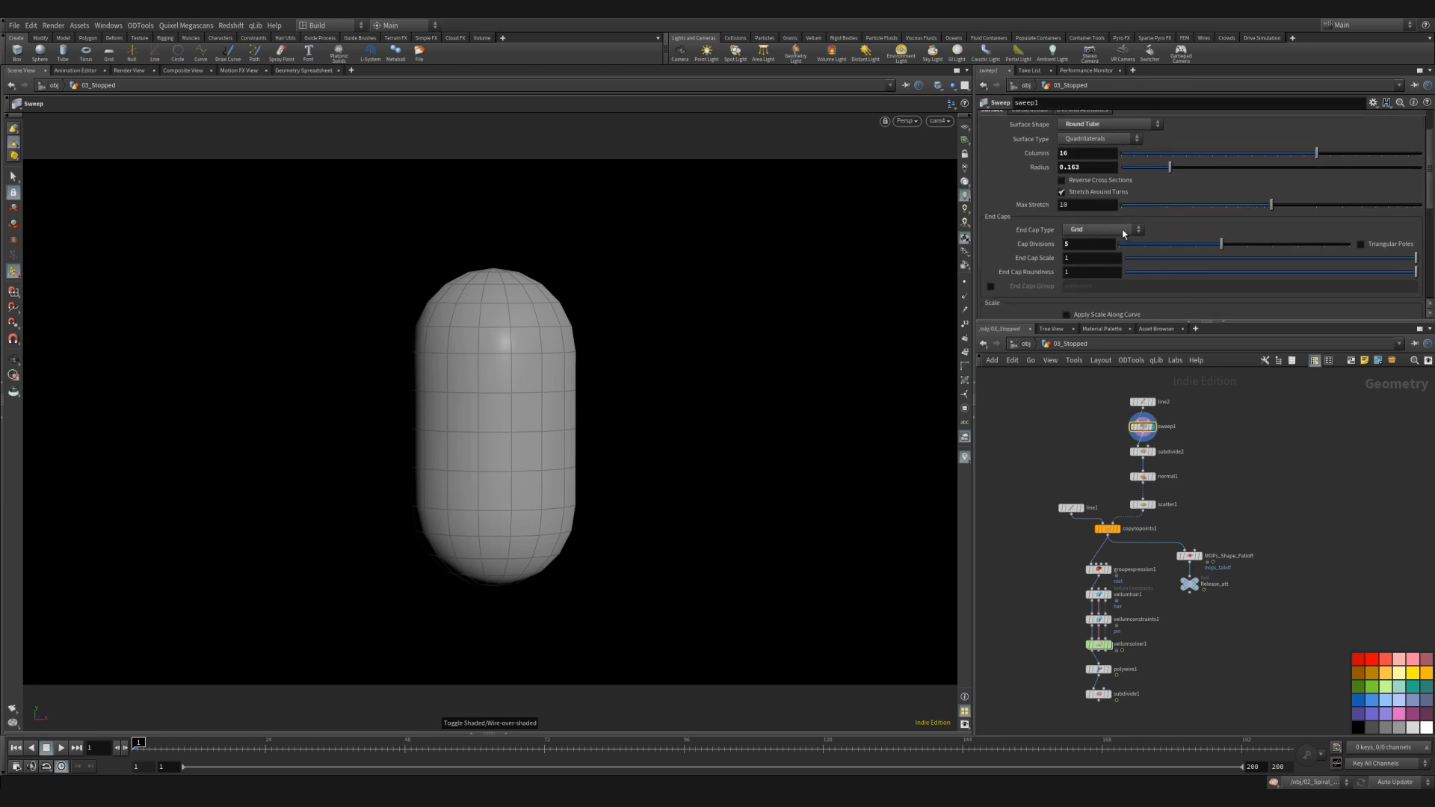
- Inspect subdivide2, normal1 and line1, then display copytopoints1 with hairs covering the capsule
left_click(1139, 451)
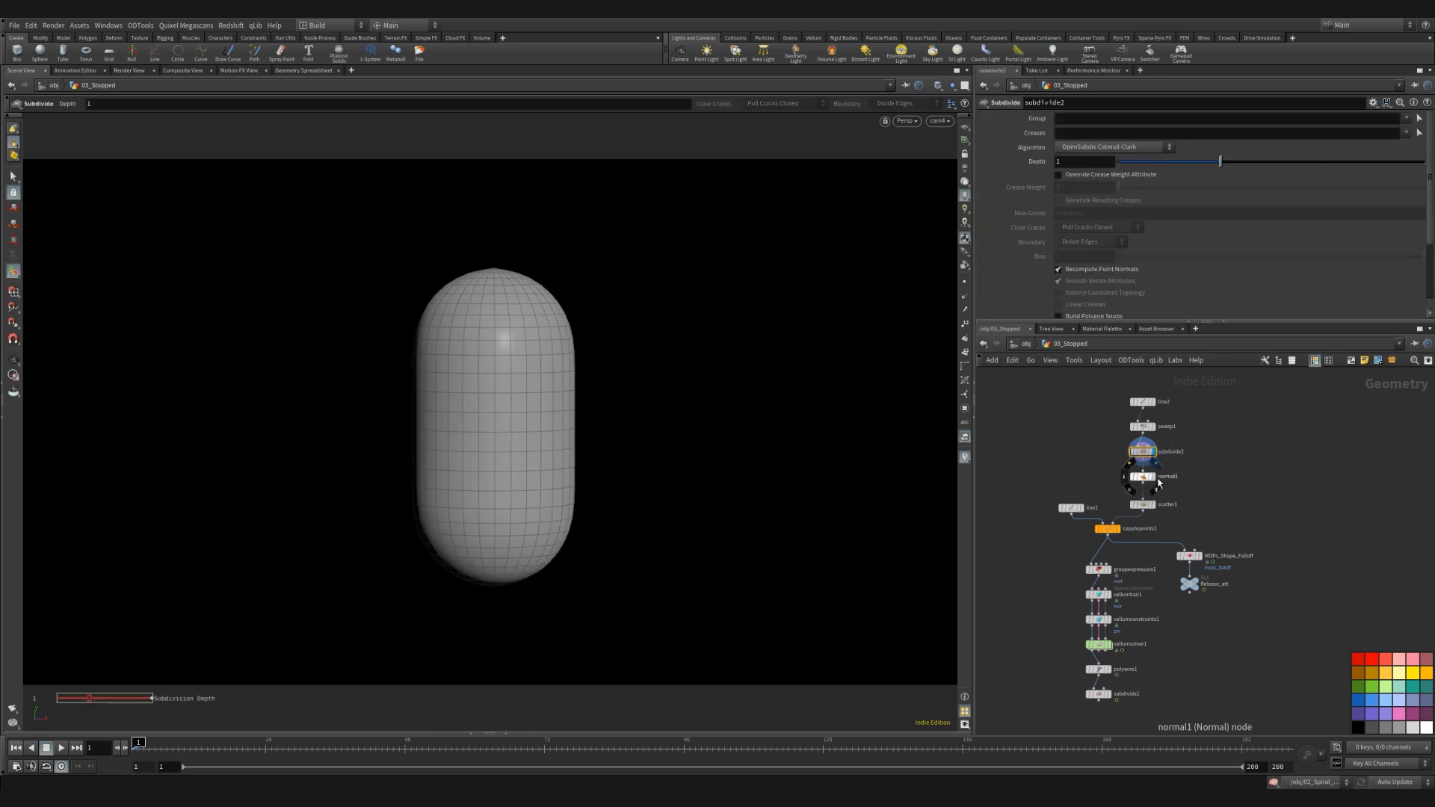
left_click(1140, 475)
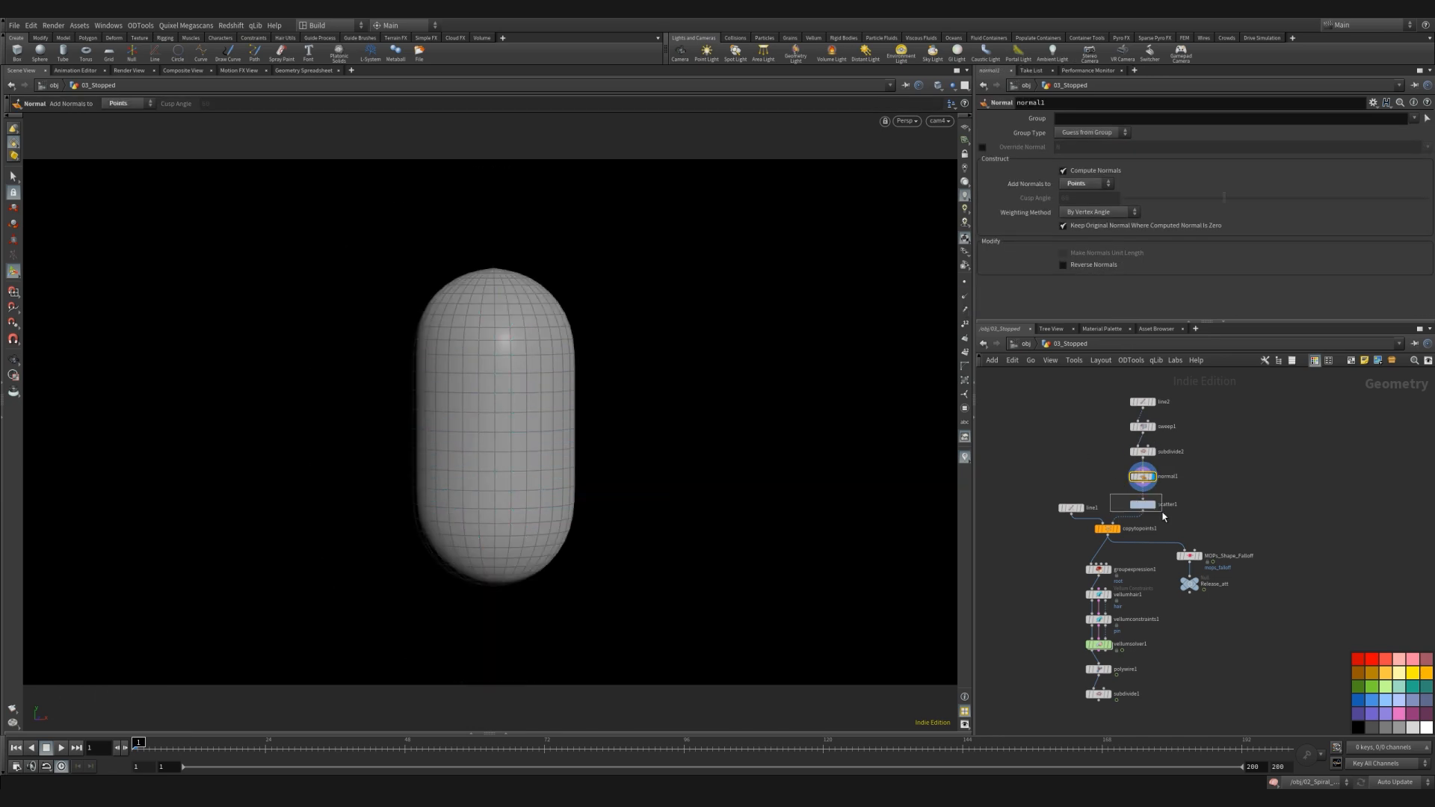
left_click(1073, 507)
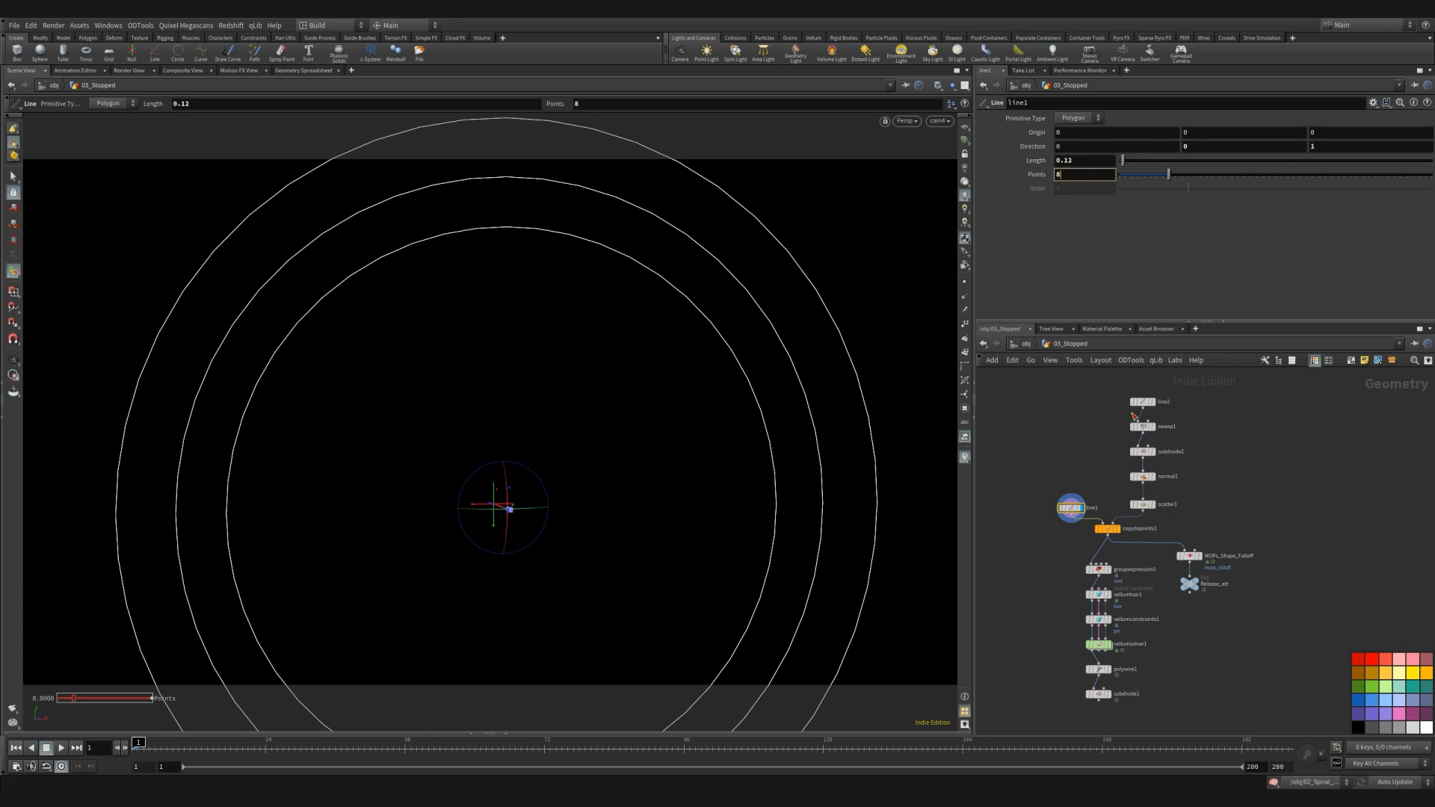
left_click(1104, 528)
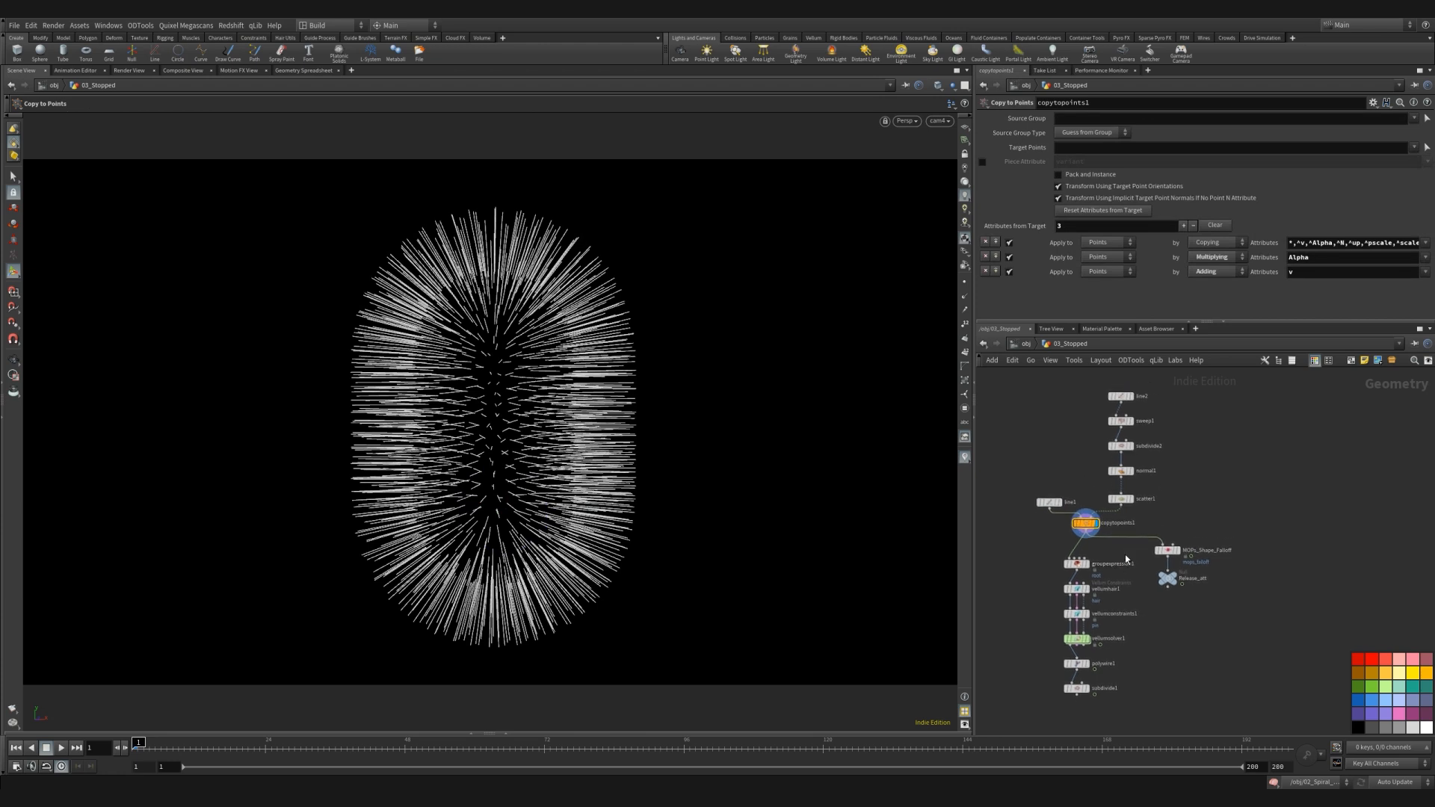
- Inspect the root group expression and presets, the pin constraints, then show vellumsolver1's parameters
left_click(1075, 563)
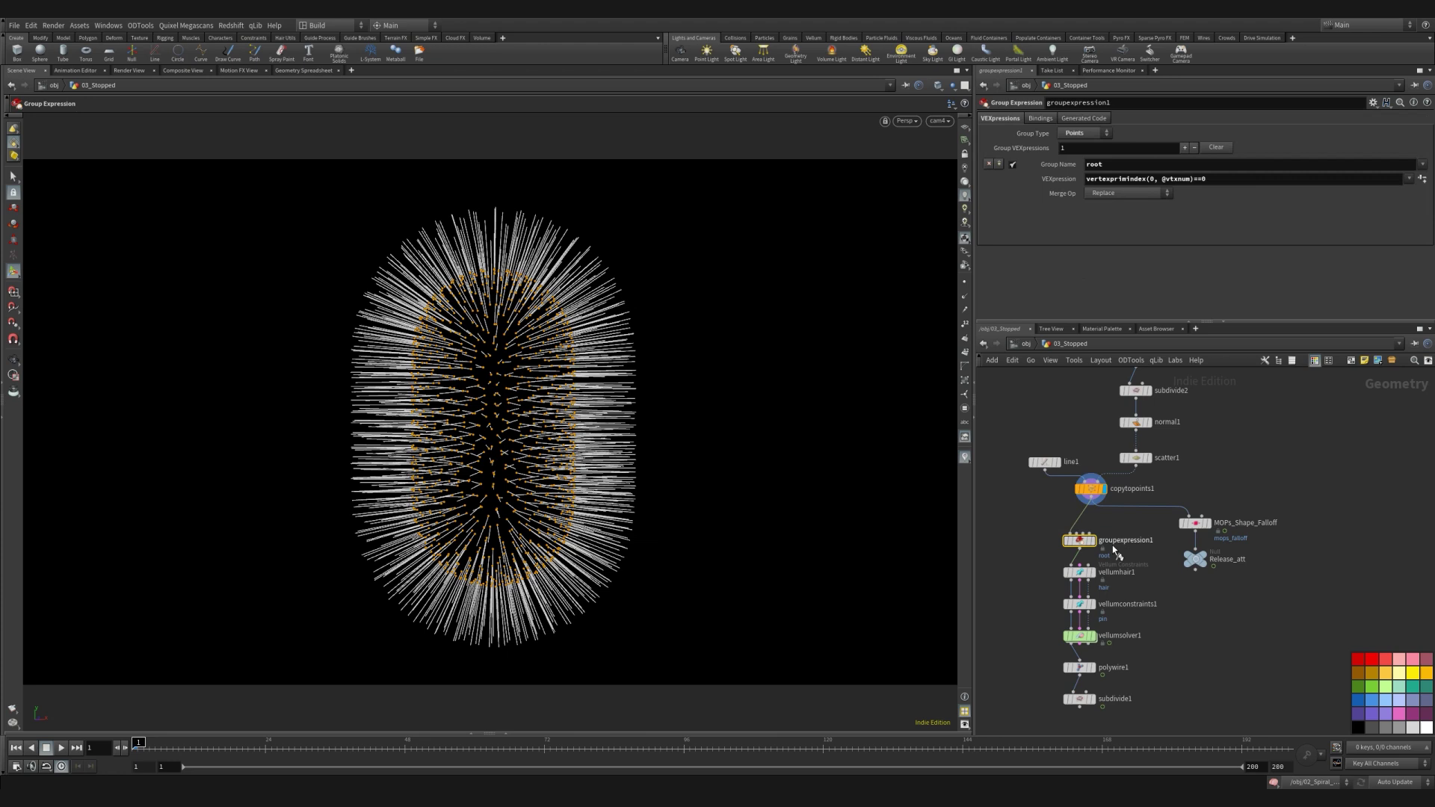
left_click(1429, 179)
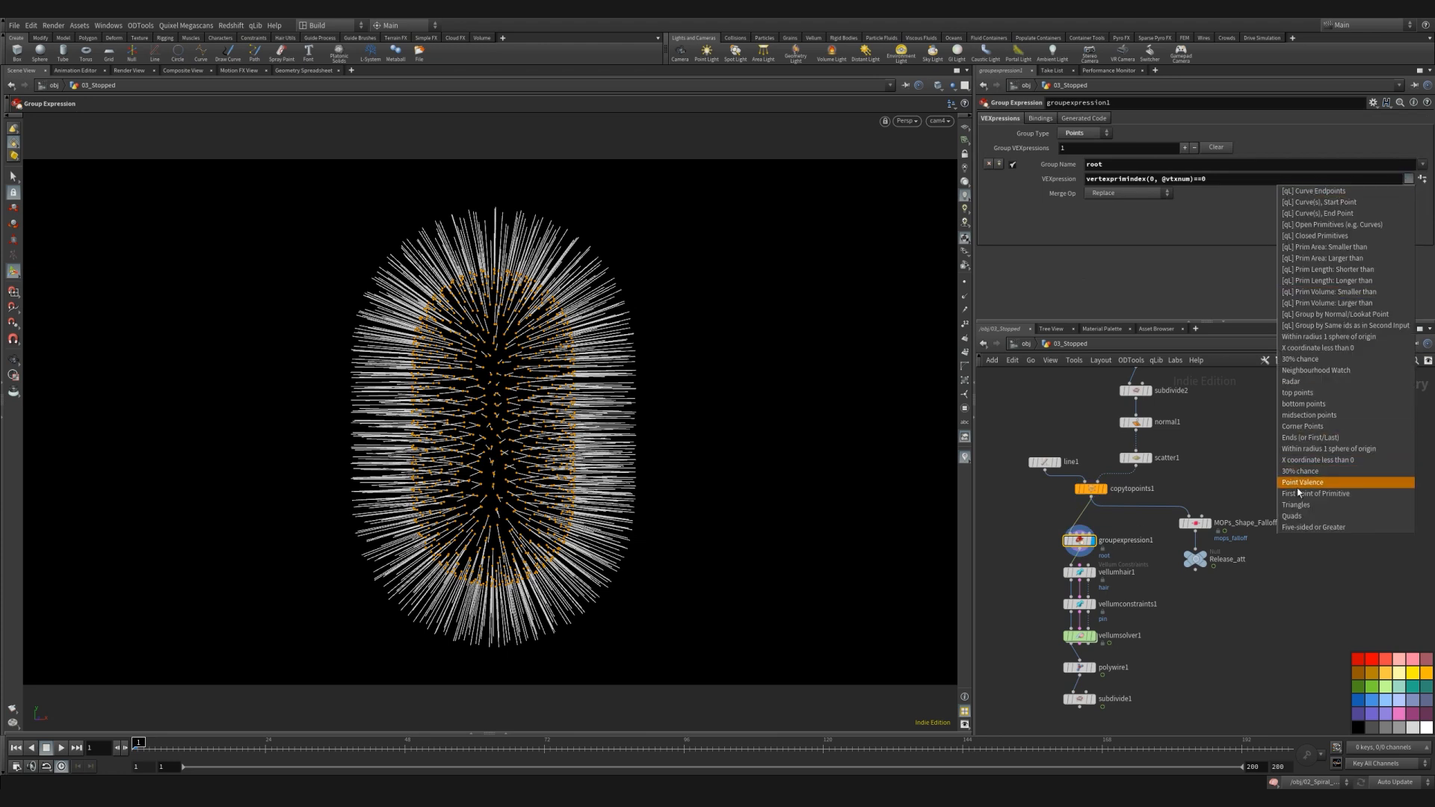
mouse_move(1038, 518)
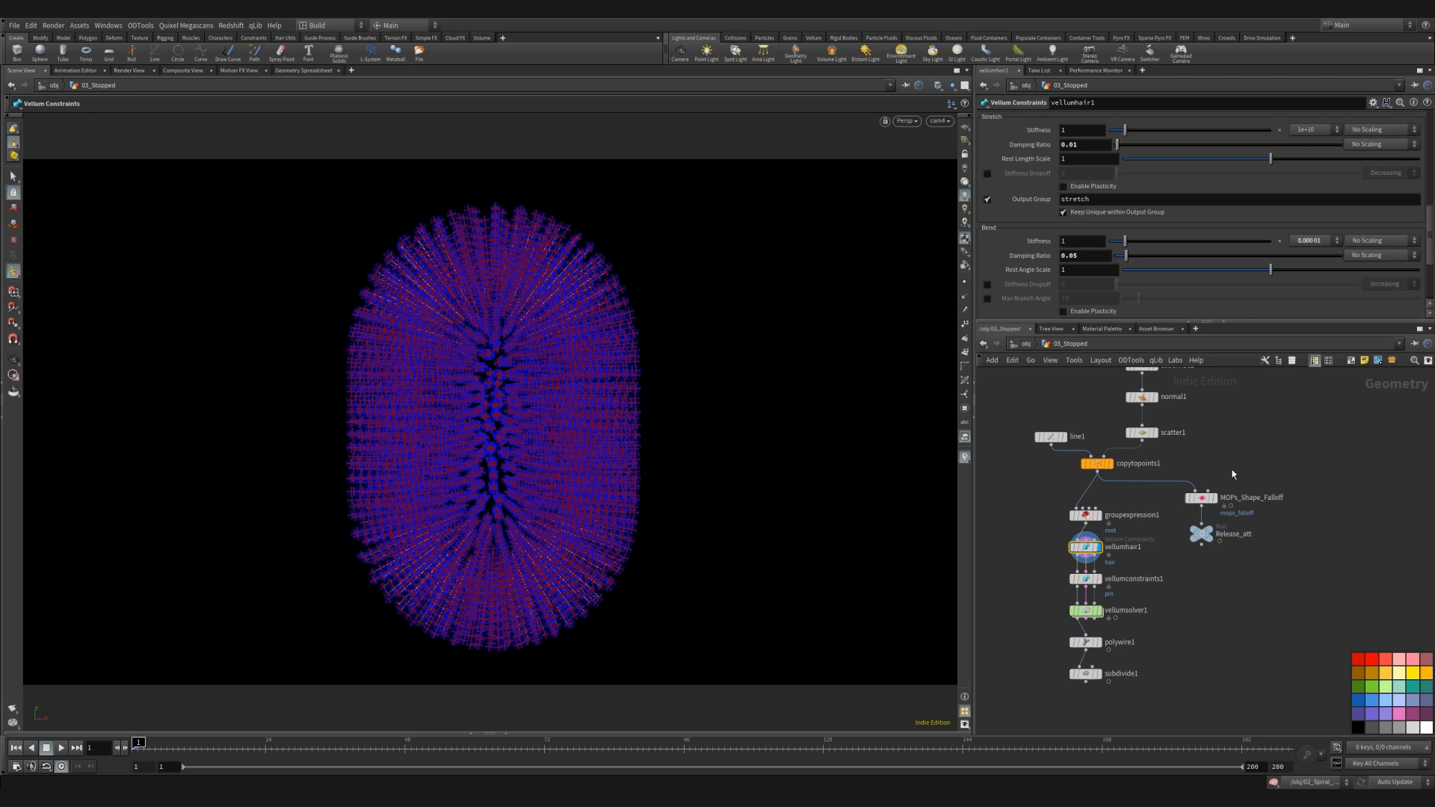
left_click(1086, 579)
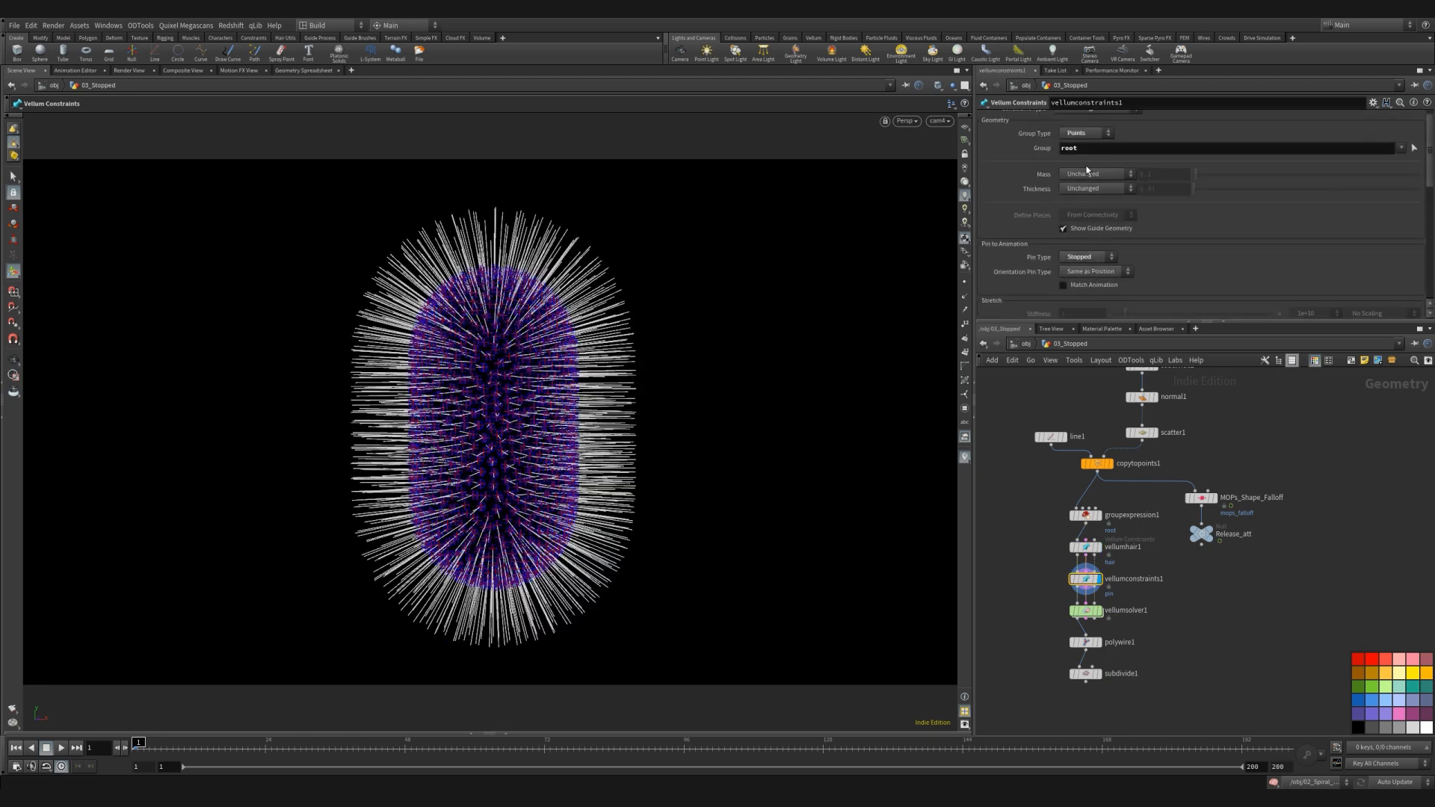
left_click(1086, 610)
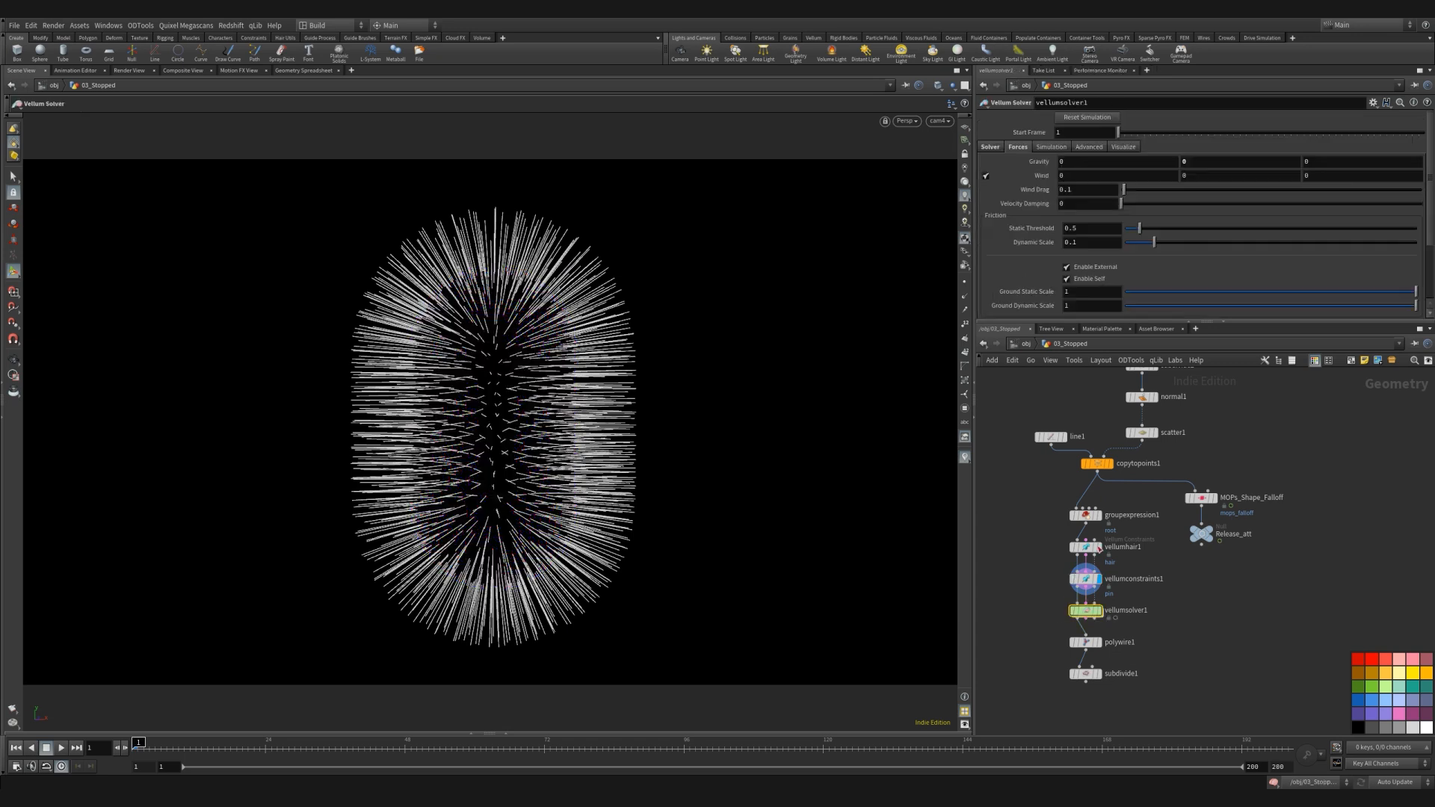
- Check the solver's Simulation settings, then display the Release_att null's falloff colouring
left_click(990, 146)
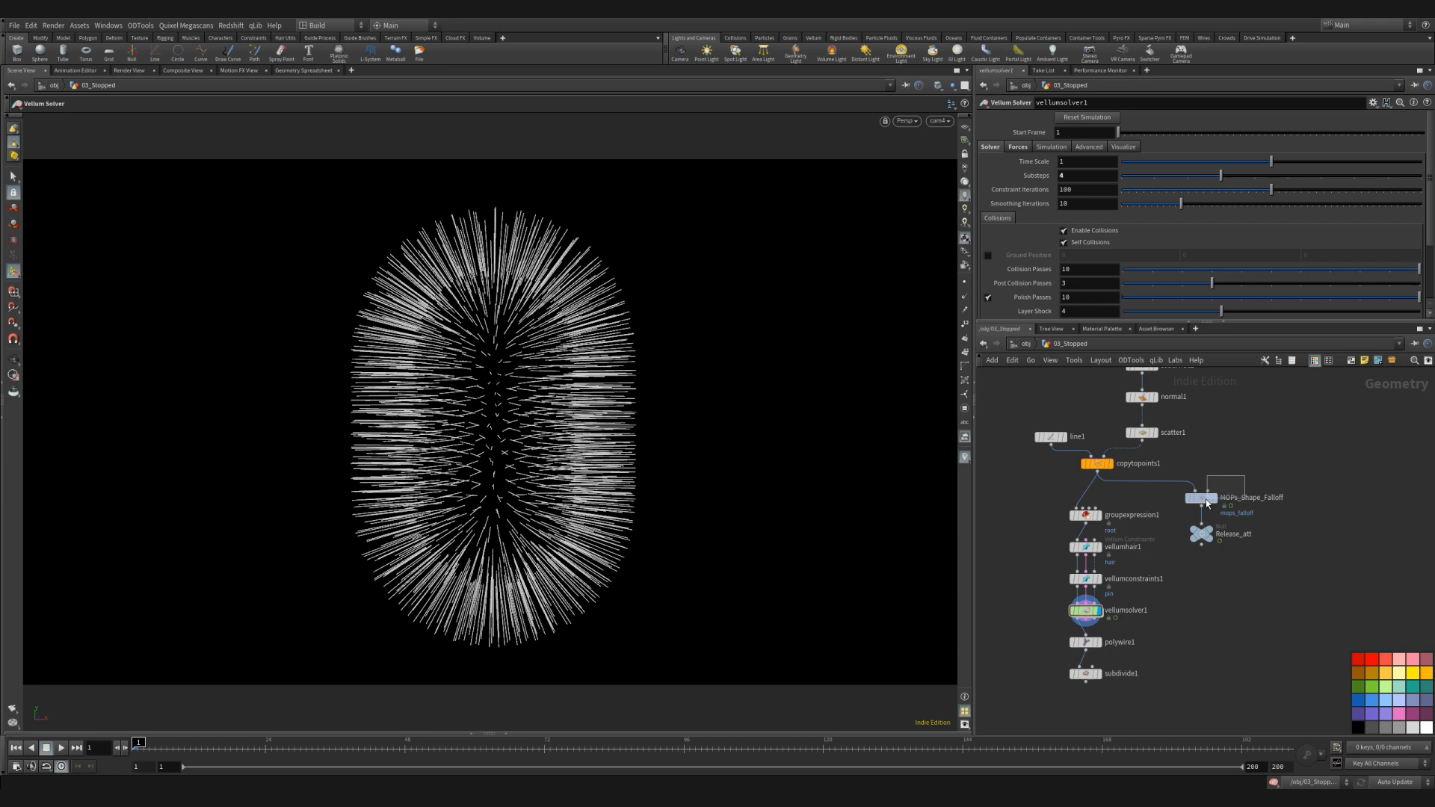
left_click(1201, 497)
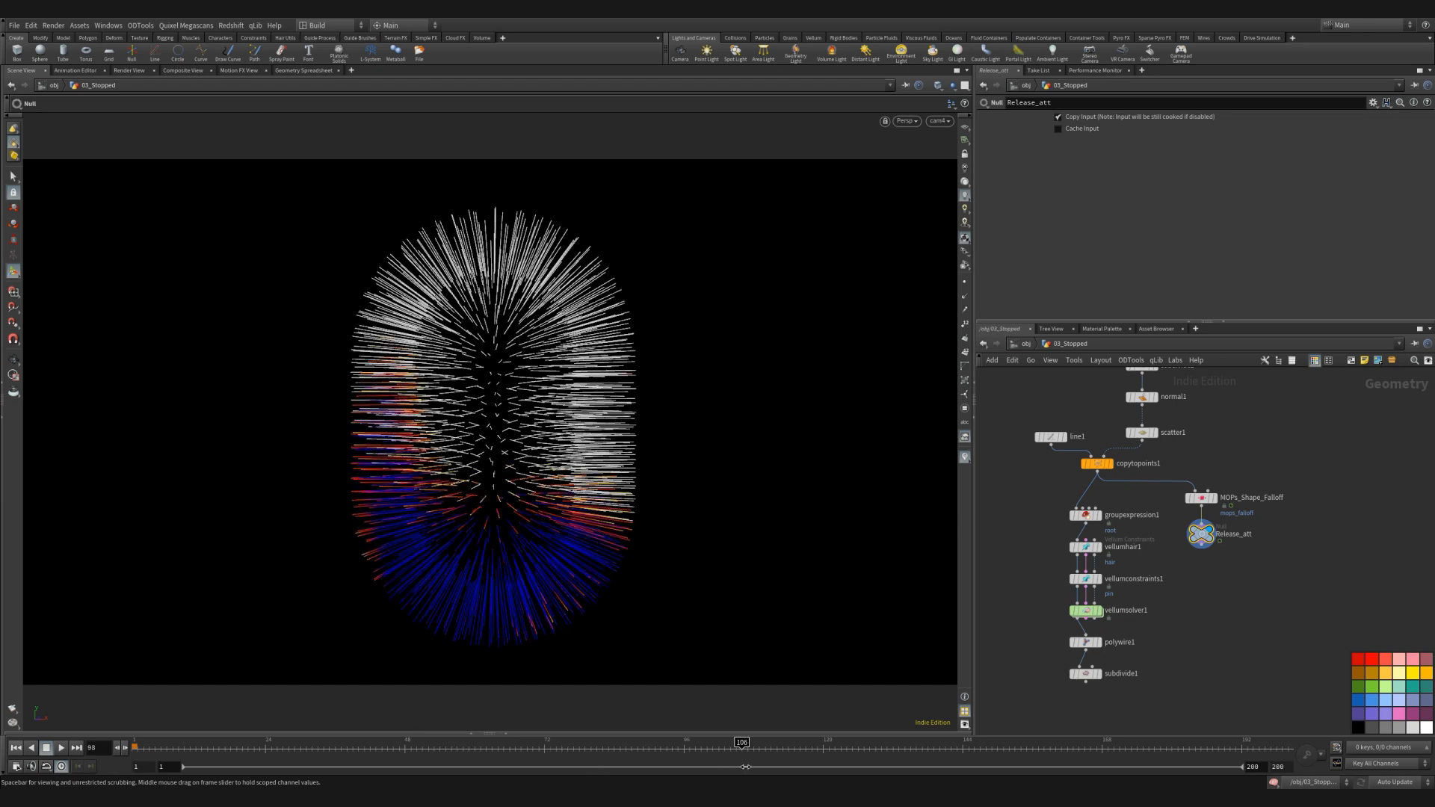
- Scrub the timeline playhead back toward frame 1 so the hairs reset
left_click_drag(742, 741, 183, 741)
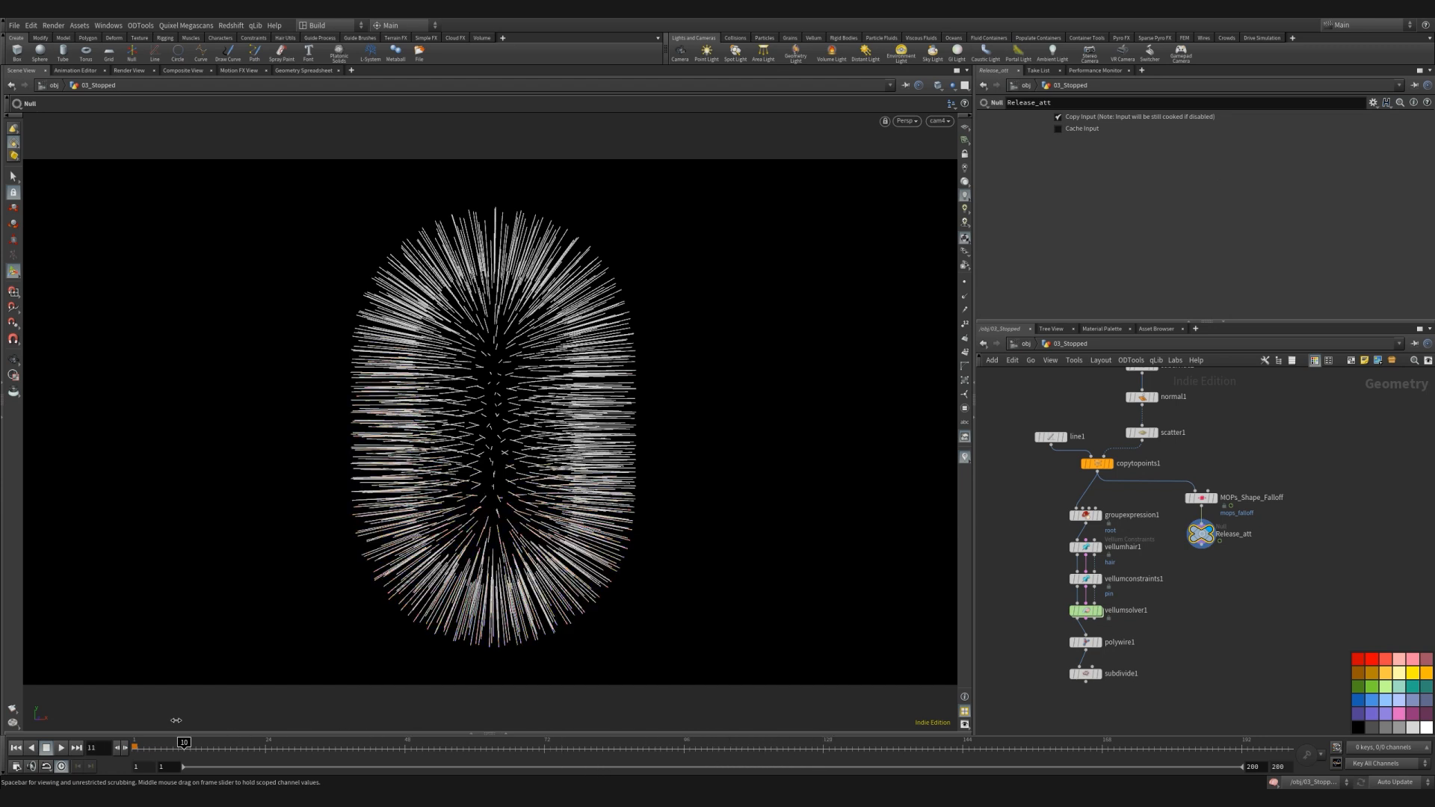
left_click_drag(183, 742, 748, 741)
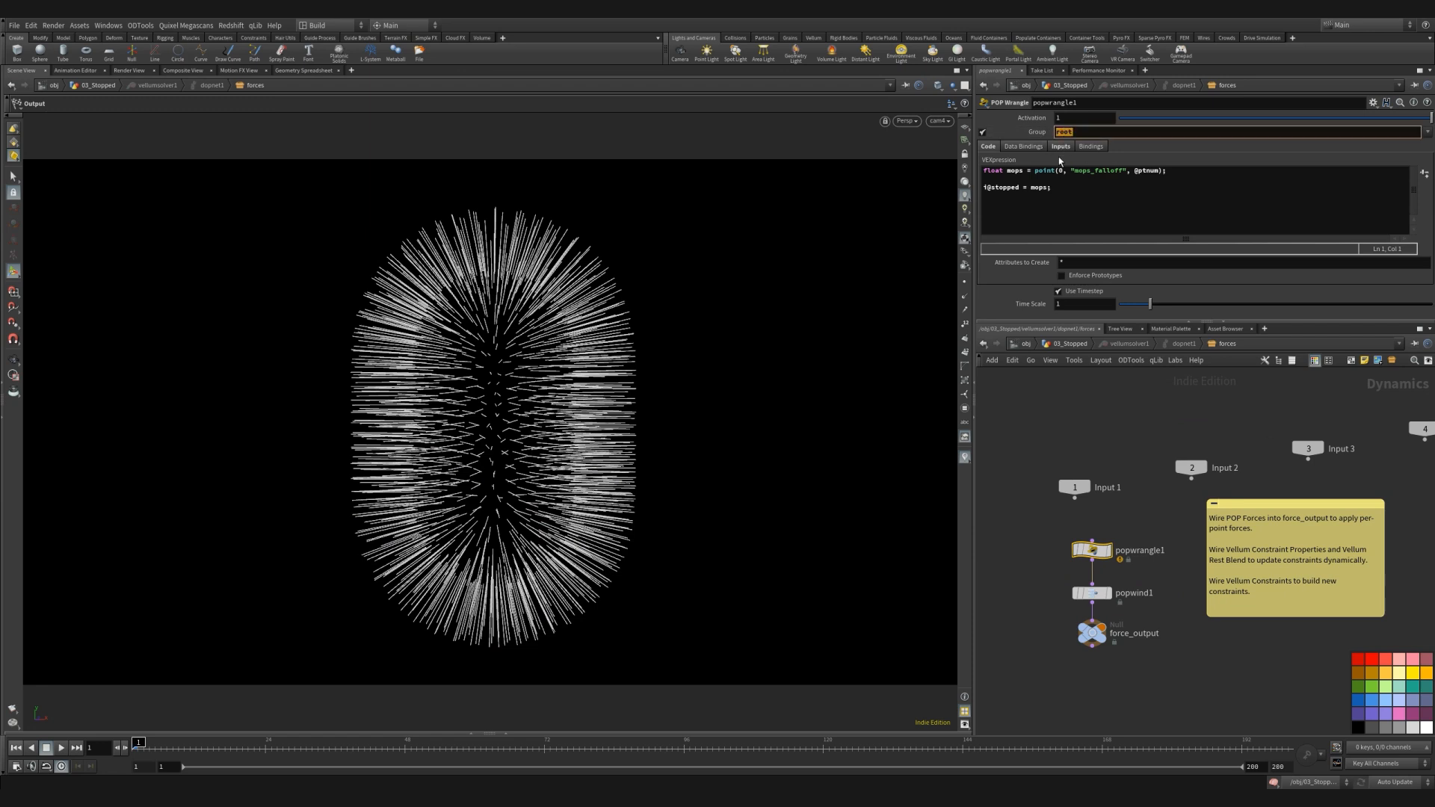
- Show popwrangle1's Inputs reading its SOP Path from the Release_att geometry
left_click(1060, 146)
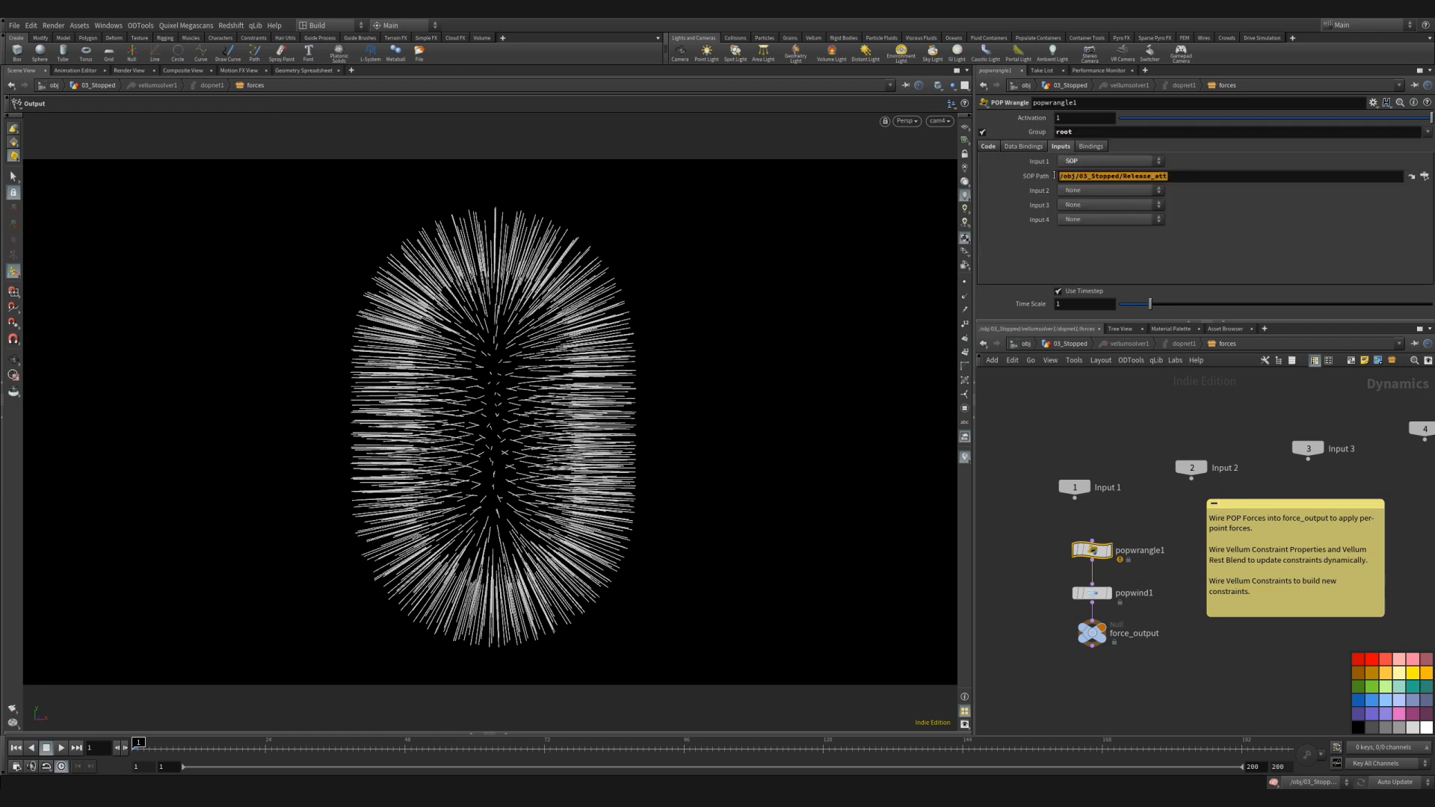